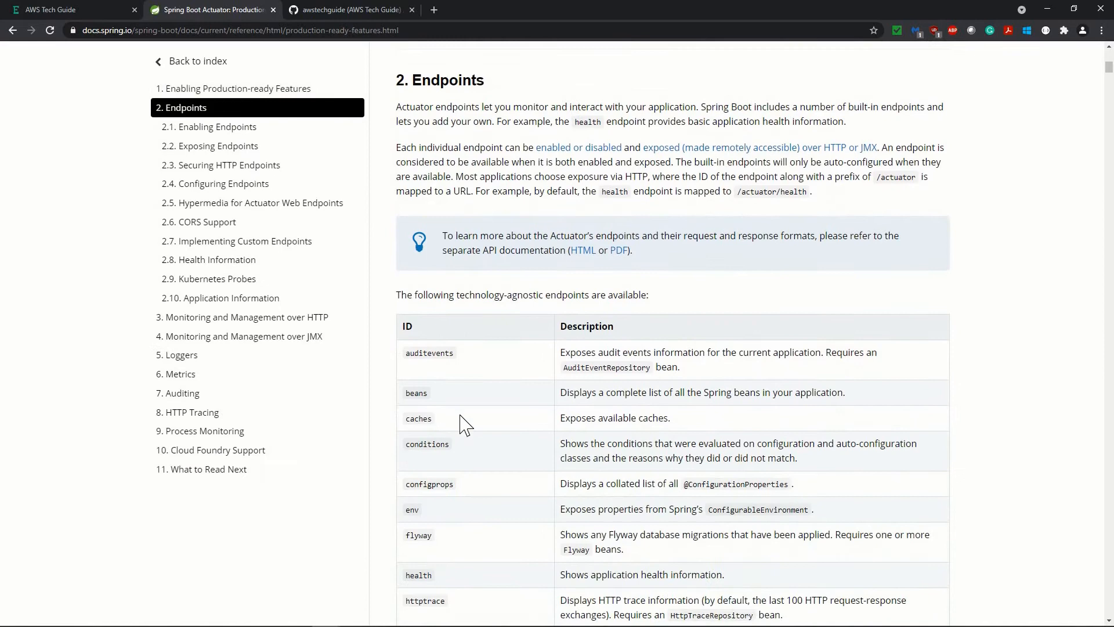
Step: Add the spring-boot-starter-actuator dependency to spring-jpa-h2's pom.xml, format it, and save
scroll("down", 3)
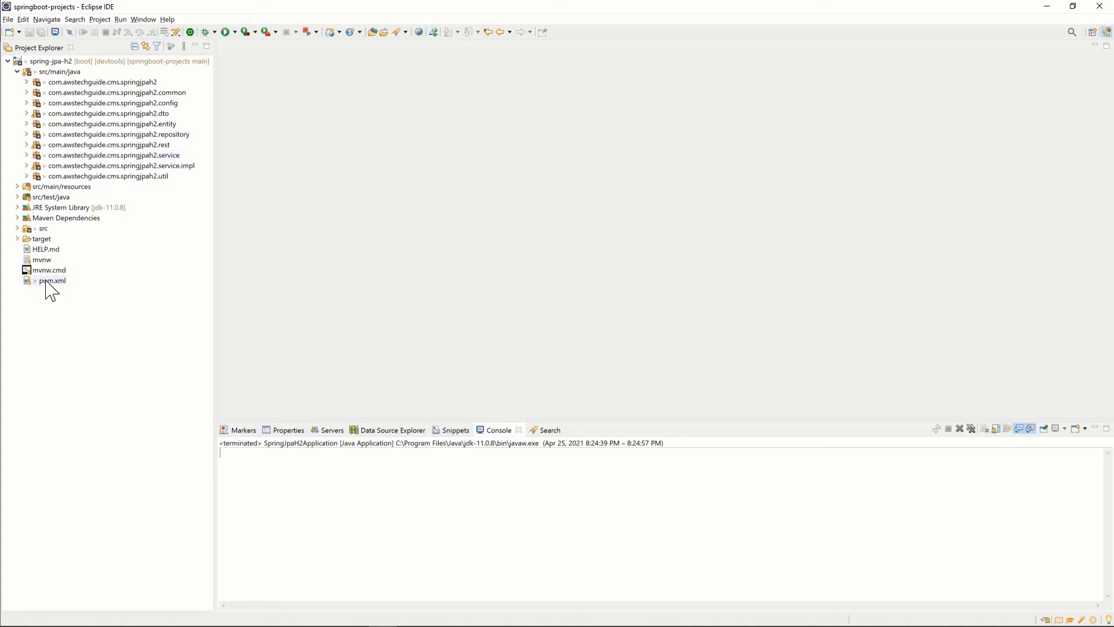
double_click(52, 279)
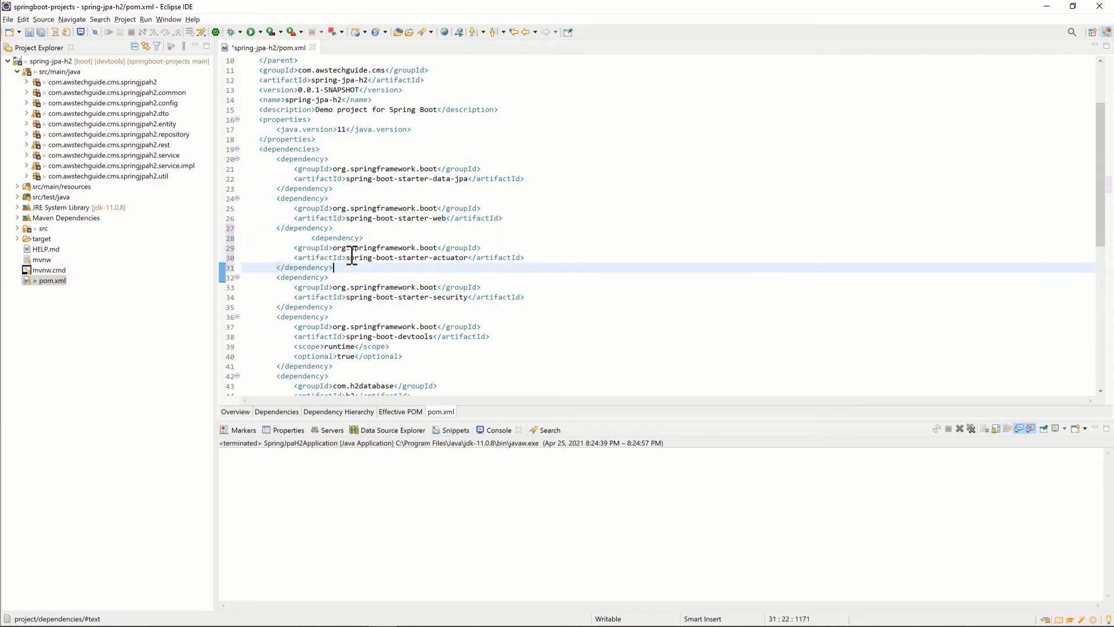
left_click(335, 237)
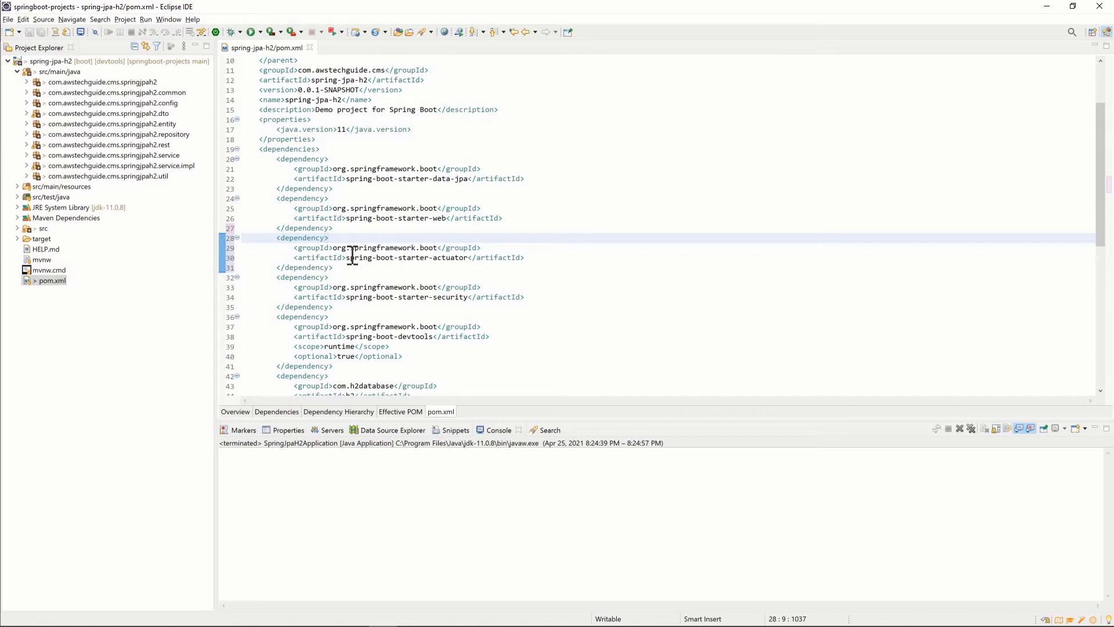
left_click(277, 237)
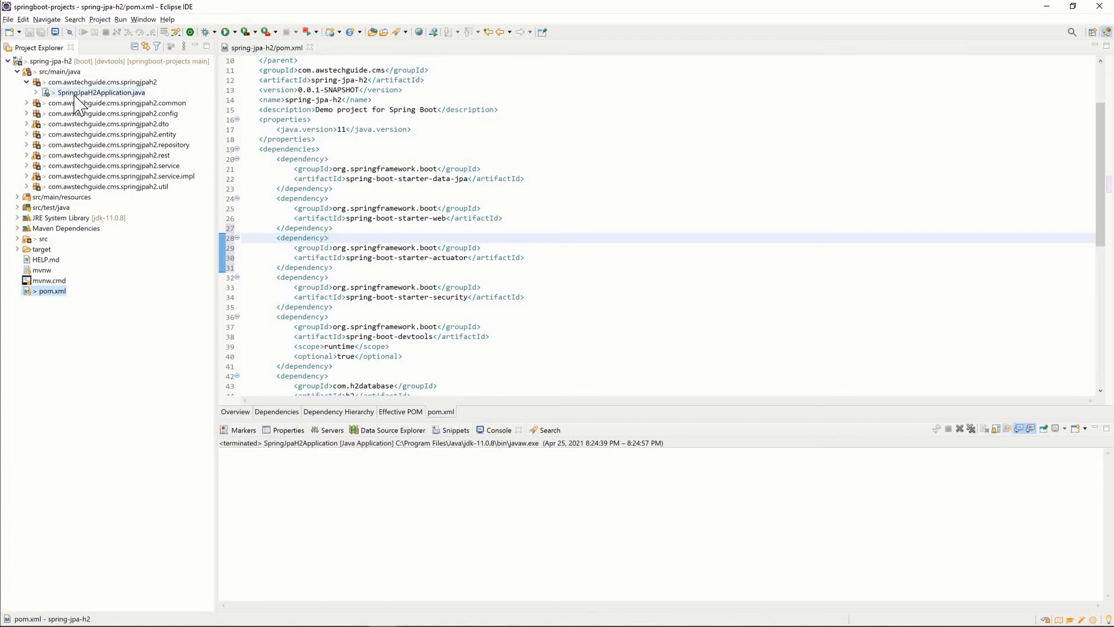
Step: Run SpringJpaH2Application as a Spring Boot App on port 9191 and check the startup log
right_click(101, 92)
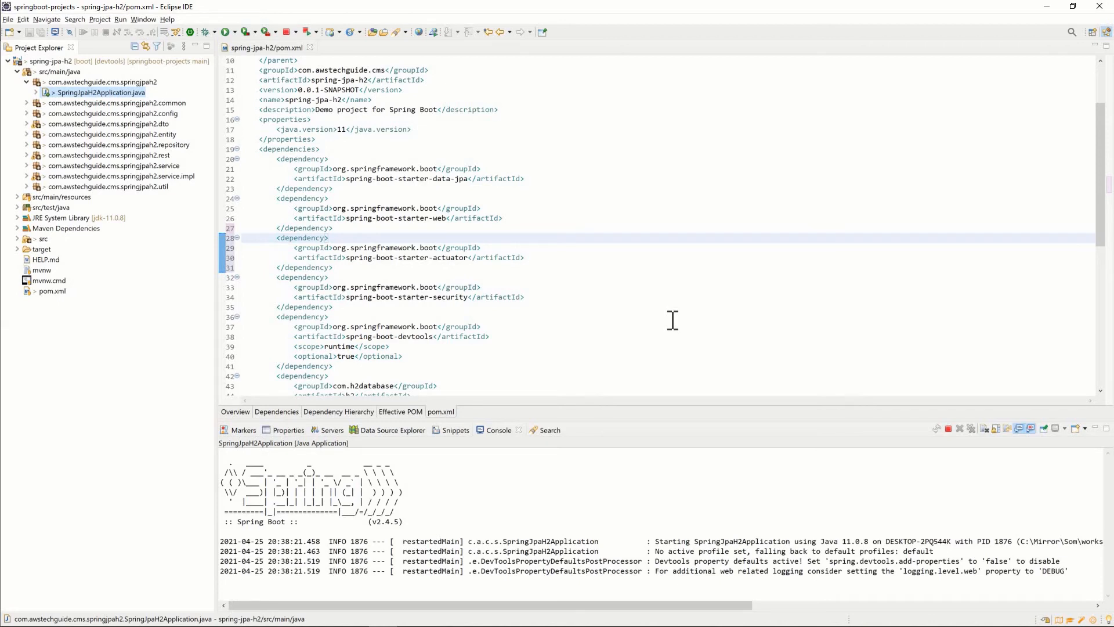
scroll("down", 3)
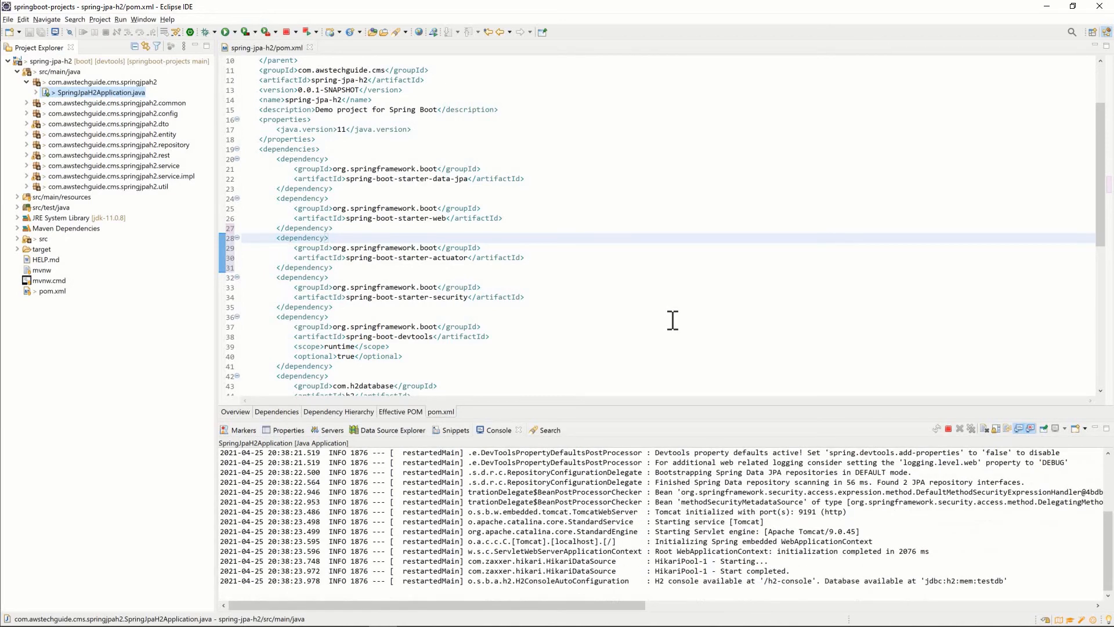
scroll("down", 3)
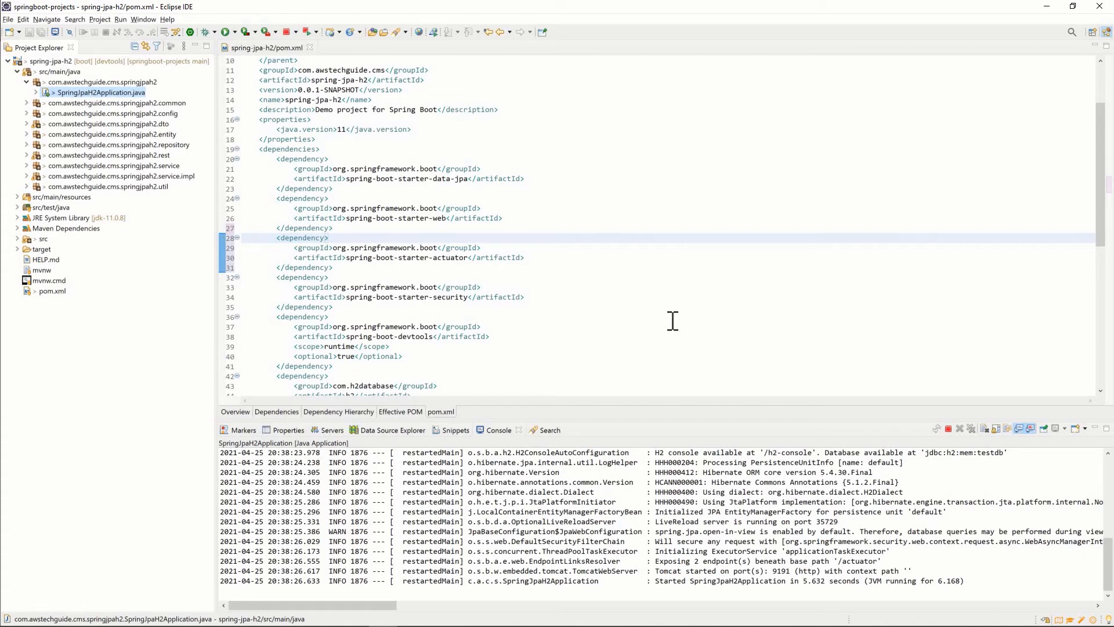
mouse_move(702, 547)
type("localhost:9191/actua")
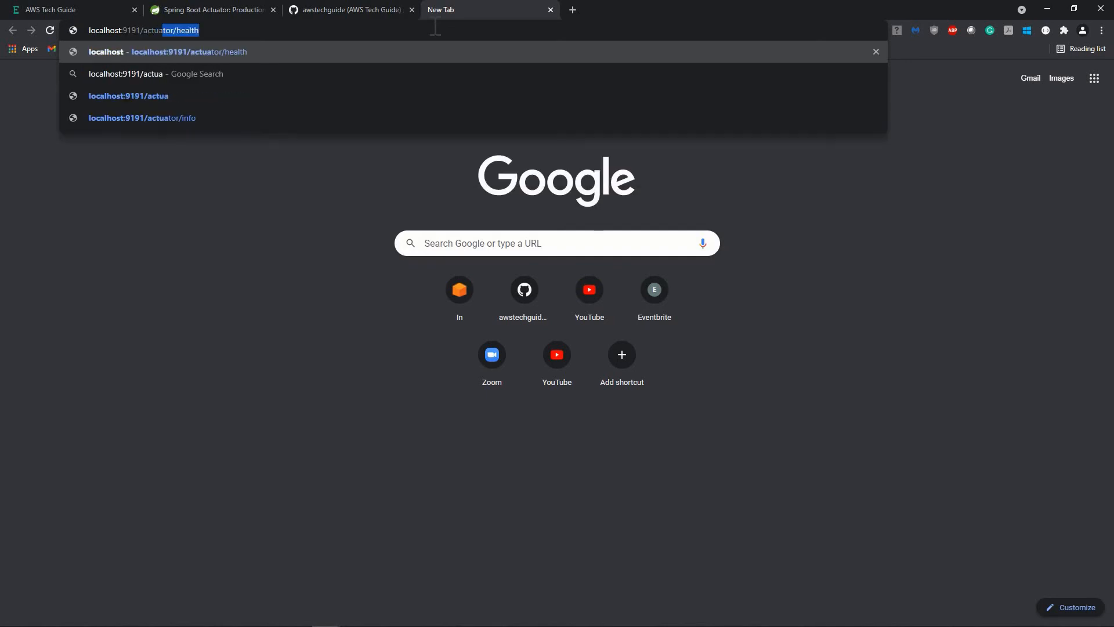
Step: Load localhost:9191/actuator/health in a new Chrome tab
left_click(383, 615)
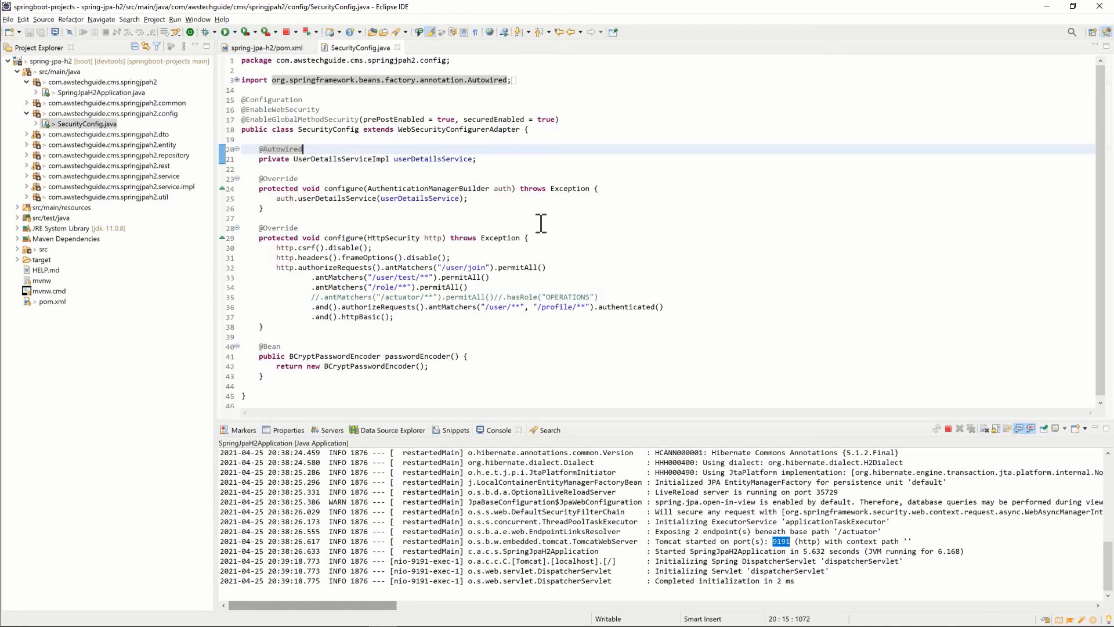
Step: Uncomment line 35 as .antMatchers("/actuator/**").hasRole("OPERATIONS") in SecurityConfig.java
scroll("up", 3)
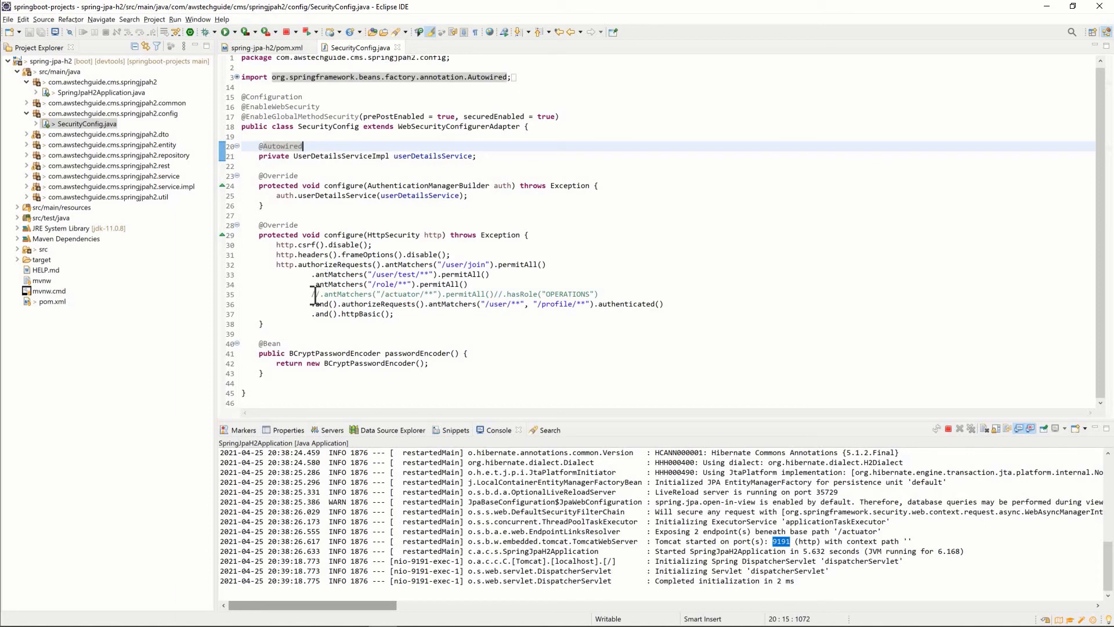
left_click(362, 294)
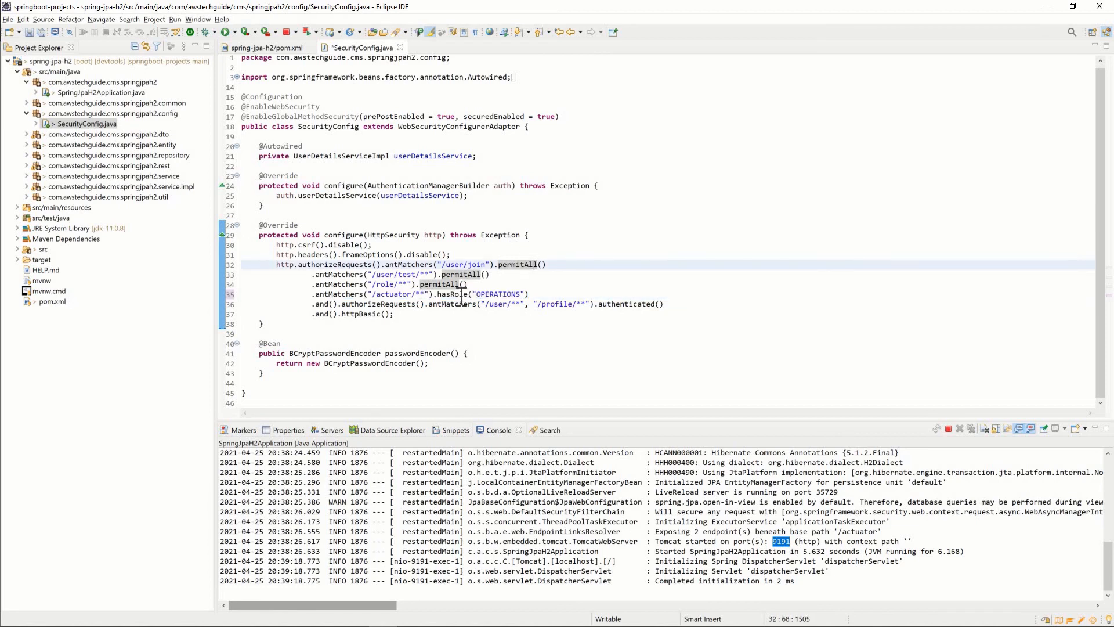
left_click(467, 284)
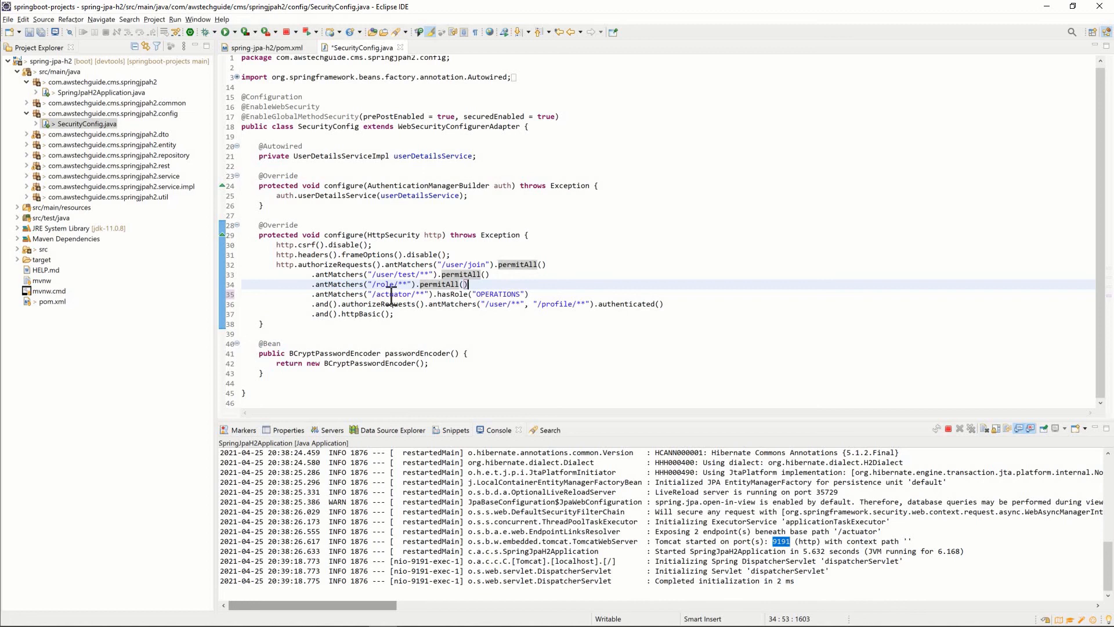
left_click(373, 294)
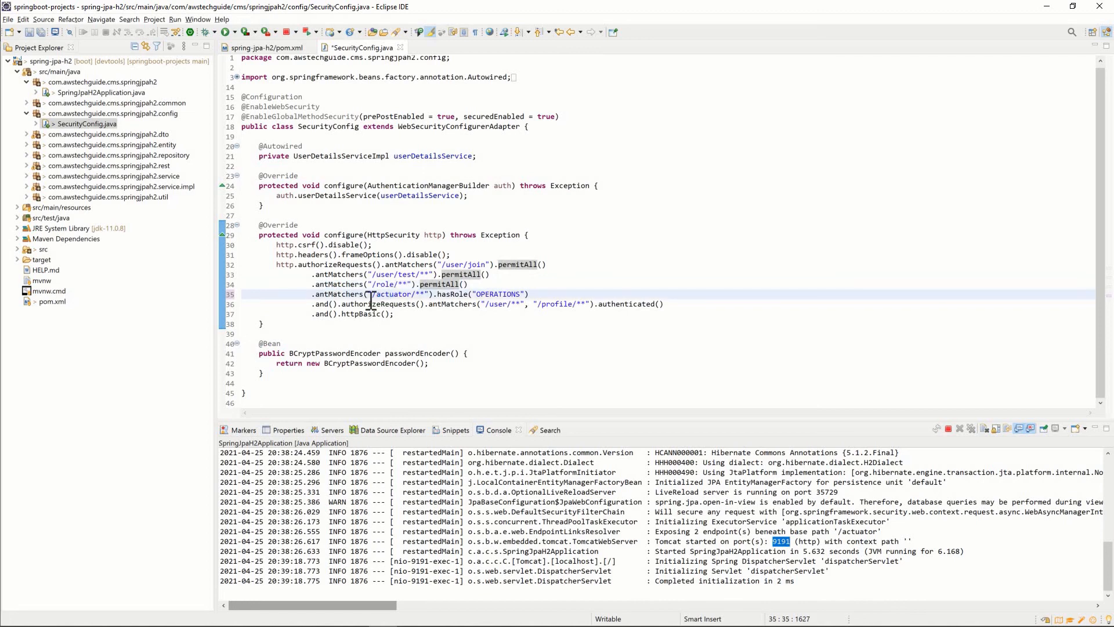